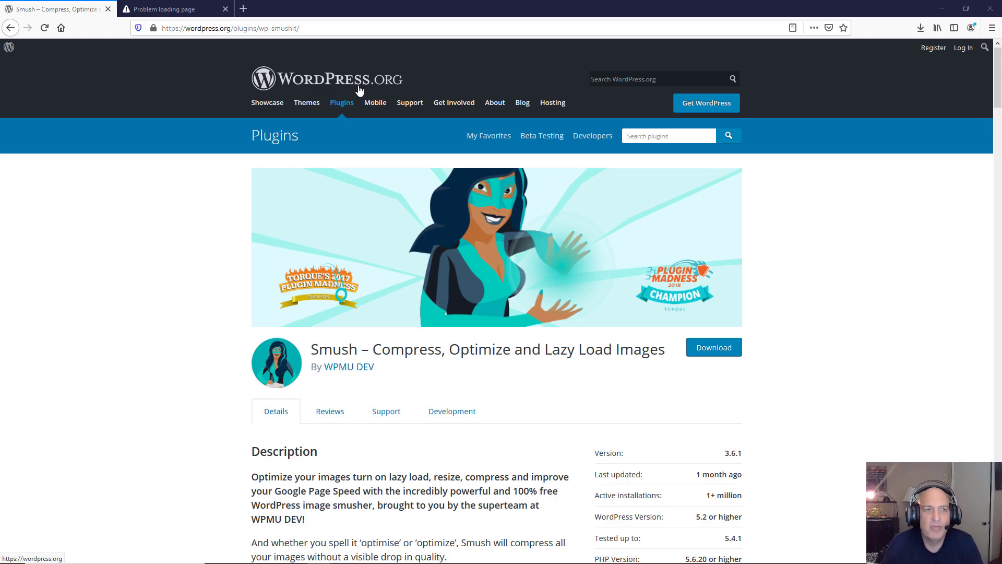
{"action": "mouse_move", "coordinate": [174, 70]}
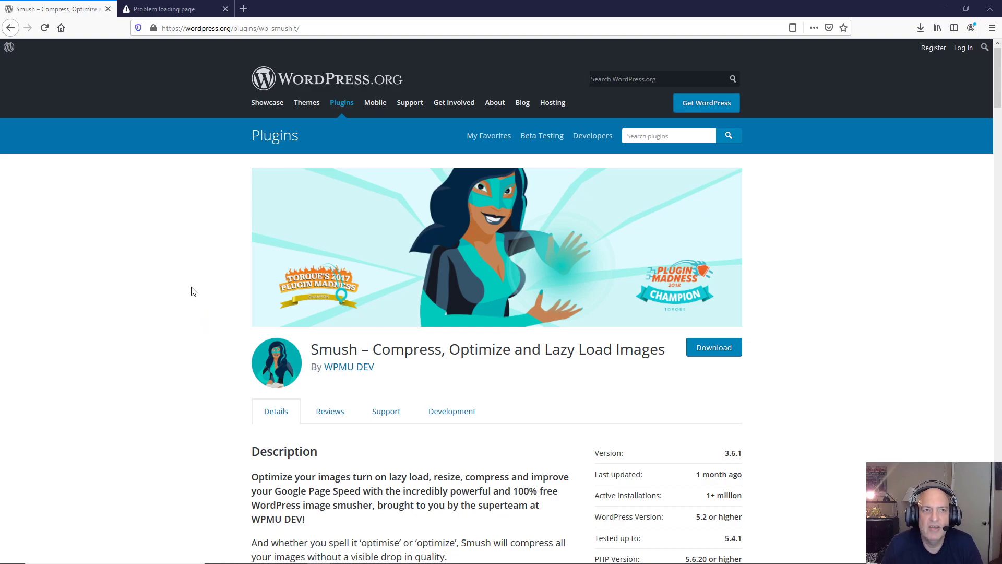
{"action": "mouse_move", "coordinate": [194, 289]}
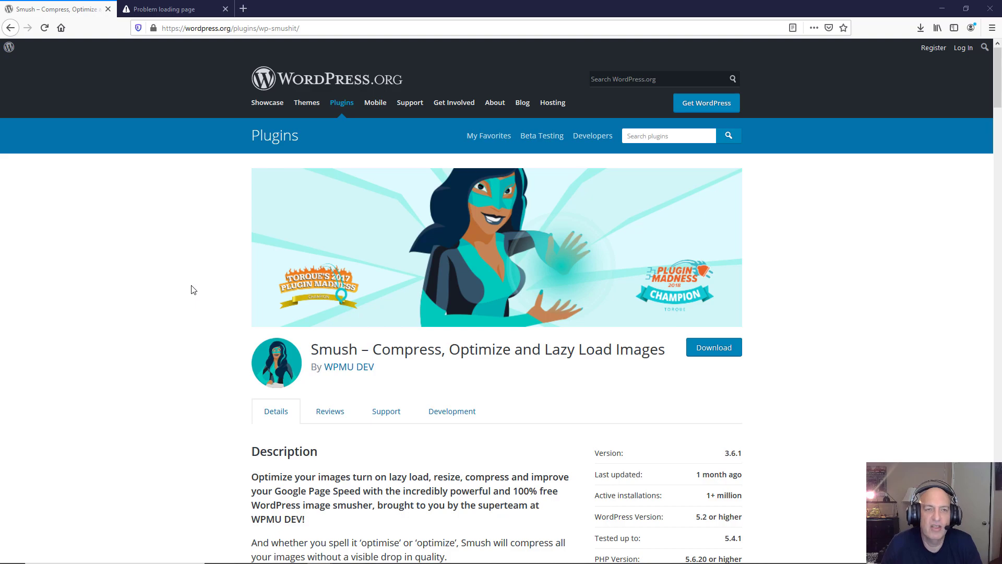
{"action": "mouse_move", "coordinate": [321, 351]}
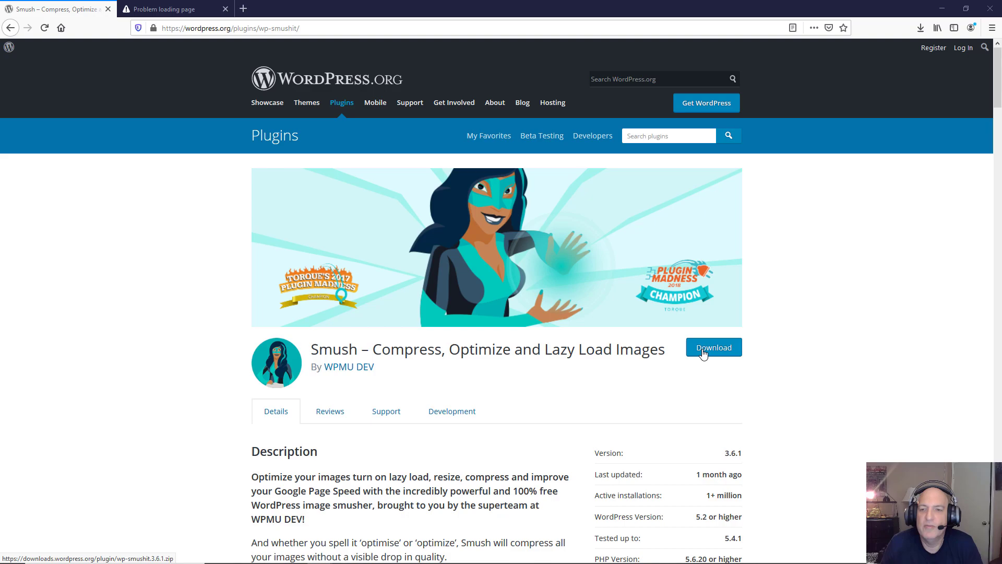
Step: Download wp-smushit.3.6.1.zip, choosing Save File and confirming with OK
{"action": "left_click", "coordinate": [714, 348]}
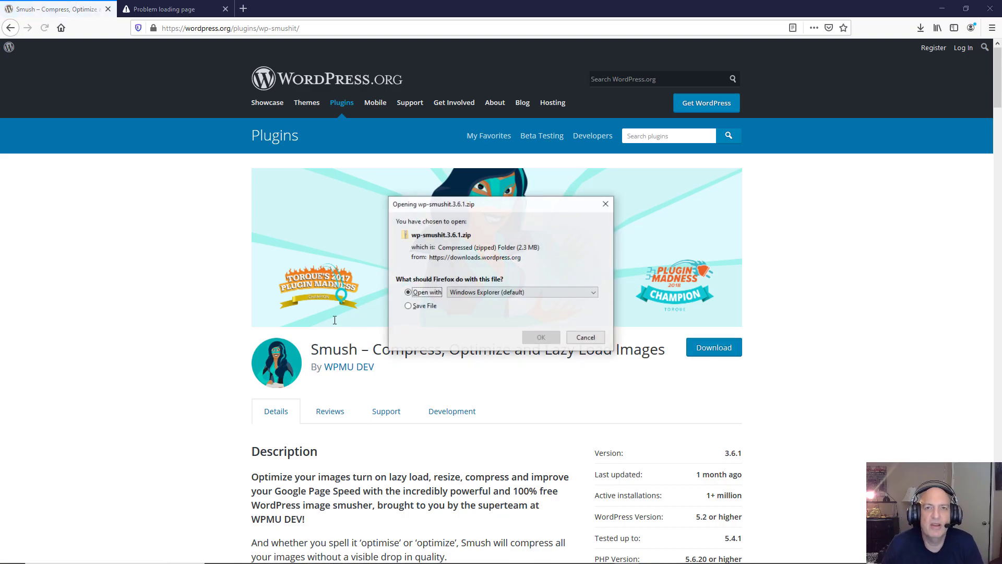
{"action": "left_click", "coordinate": [407, 306]}
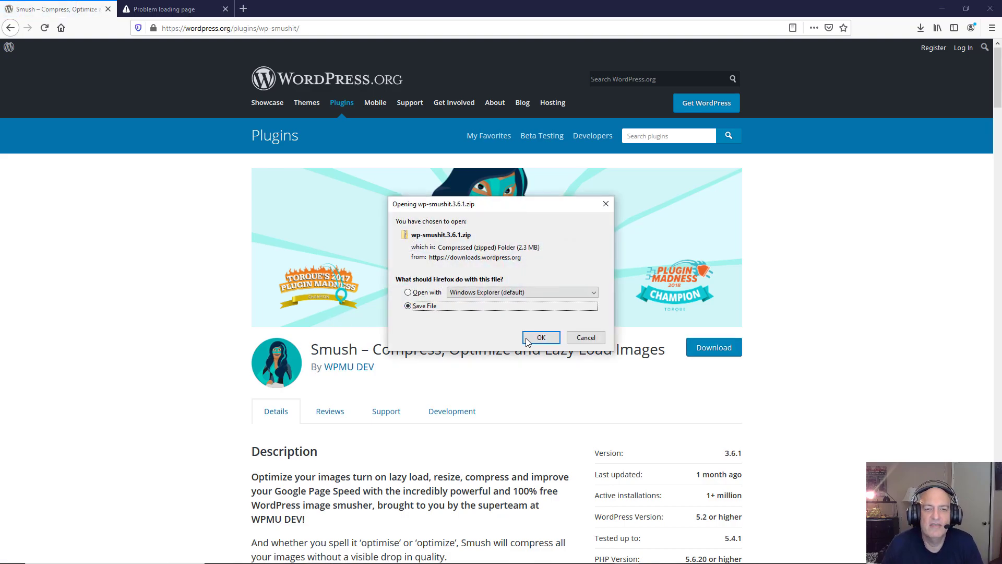
{"action": "left_click", "coordinate": [541, 336]}
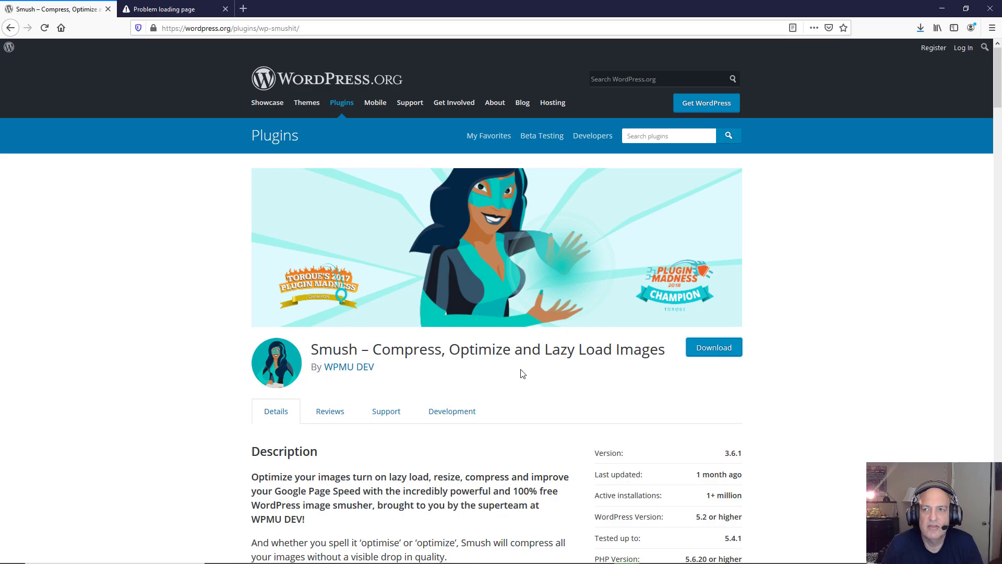
{"action": "mouse_move", "coordinate": [922, 178]}
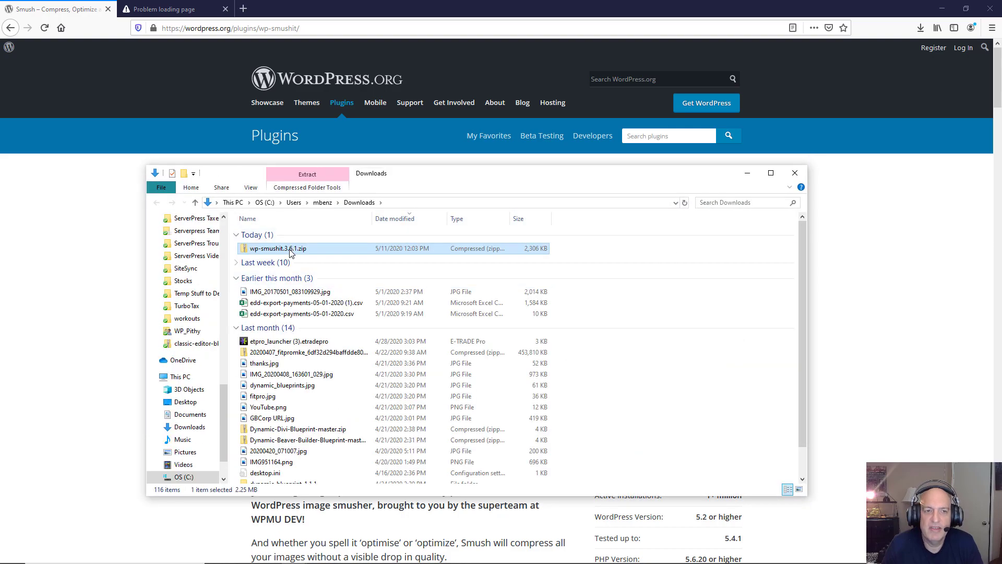
Step: Cut the Smush zip from Downloads and browse into the xampplite folder
{"action": "right_click", "coordinate": [291, 248]}
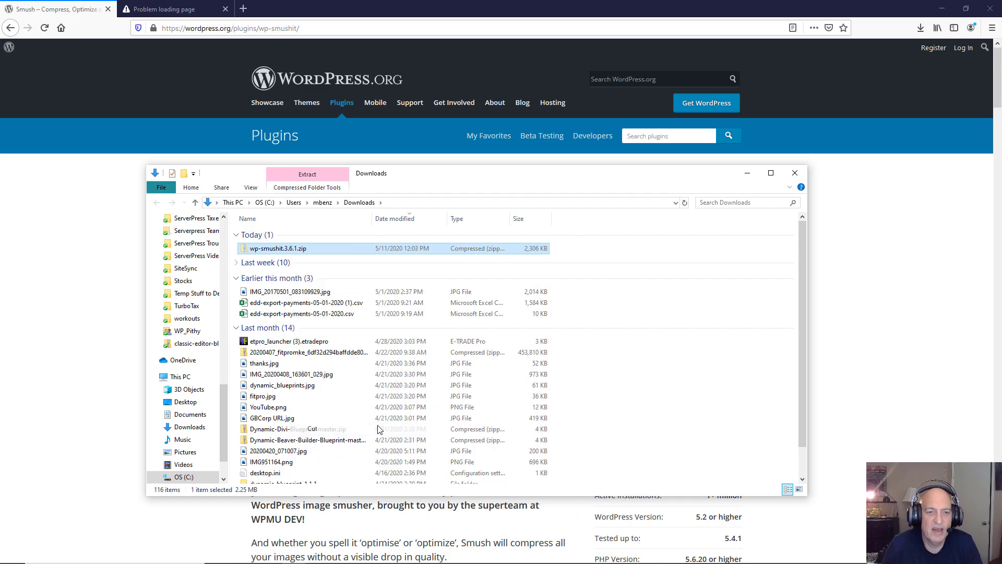
{"action": "left_click", "coordinate": [181, 477]}
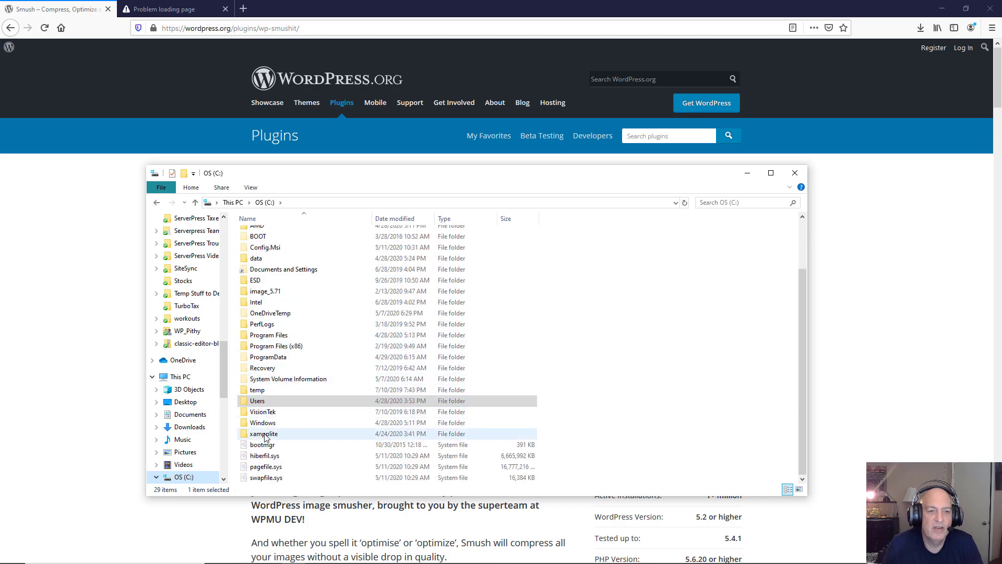
{"action": "double_click", "coordinate": [263, 433]}
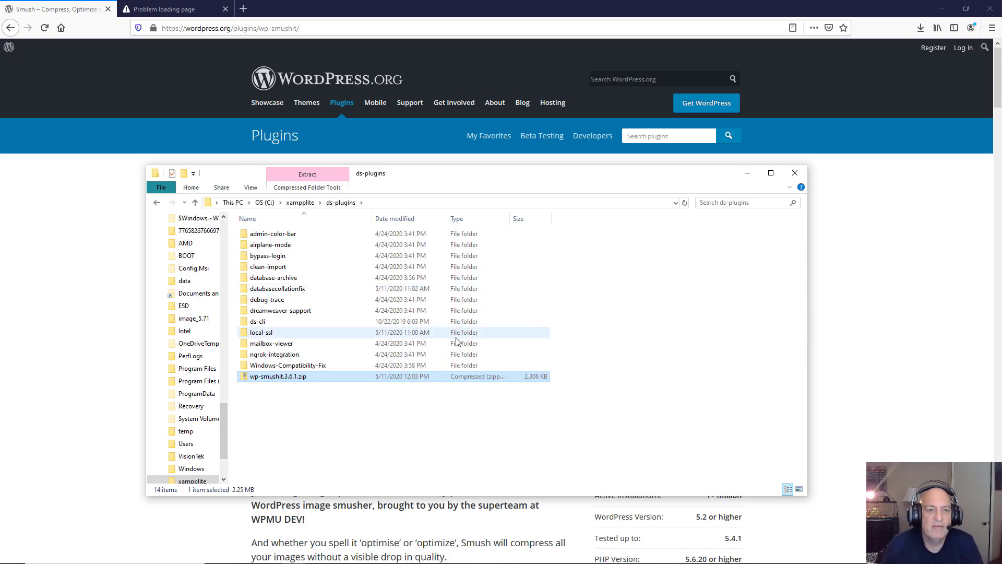
Step: Bring up the context menu for wp-smushit.3.6.1.zip in ds-plugins
{"action": "right_click", "coordinate": [277, 376]}
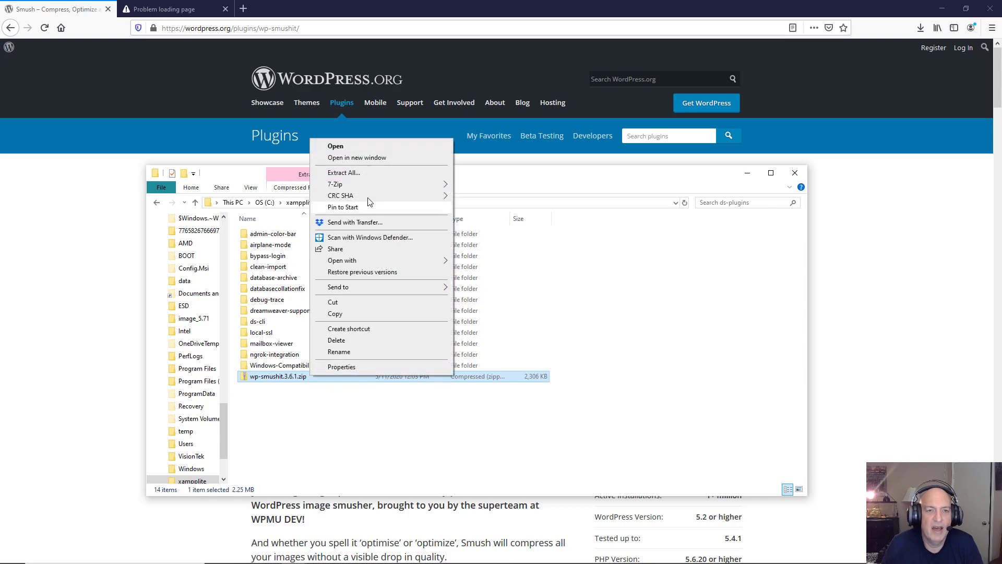
{"action": "mouse_move", "coordinate": [335, 184]}
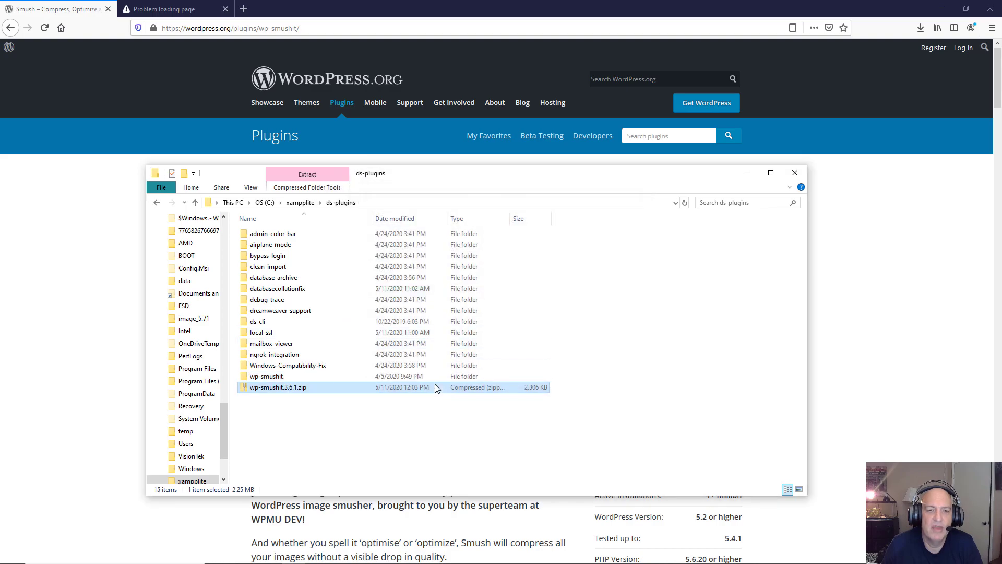
{"action": "mouse_move", "coordinate": [265, 376]}
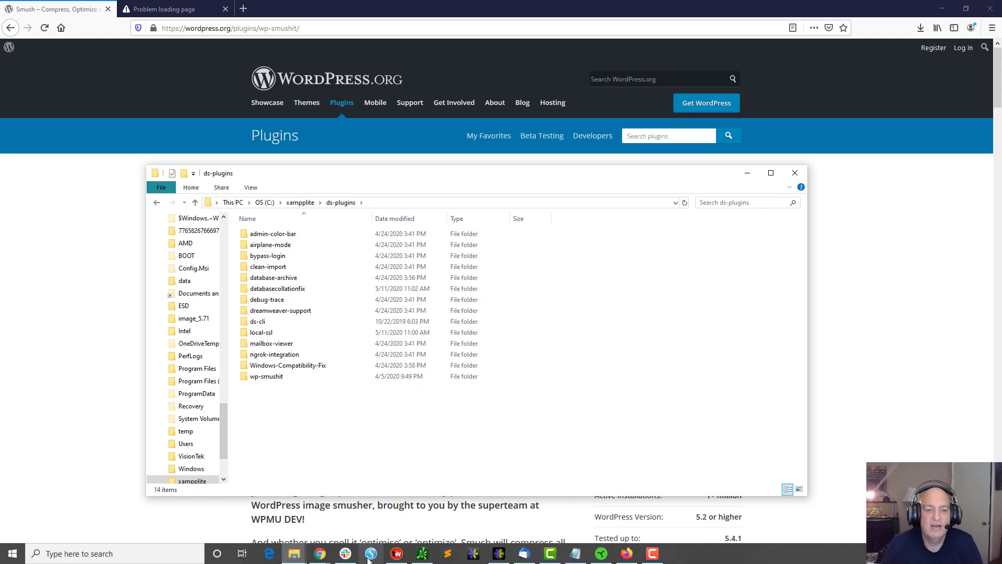
Step: Launch DesktopServer, start services with developer plugins enabled, and open the Sites page
{"action": "left_click", "coordinate": [370, 553]}
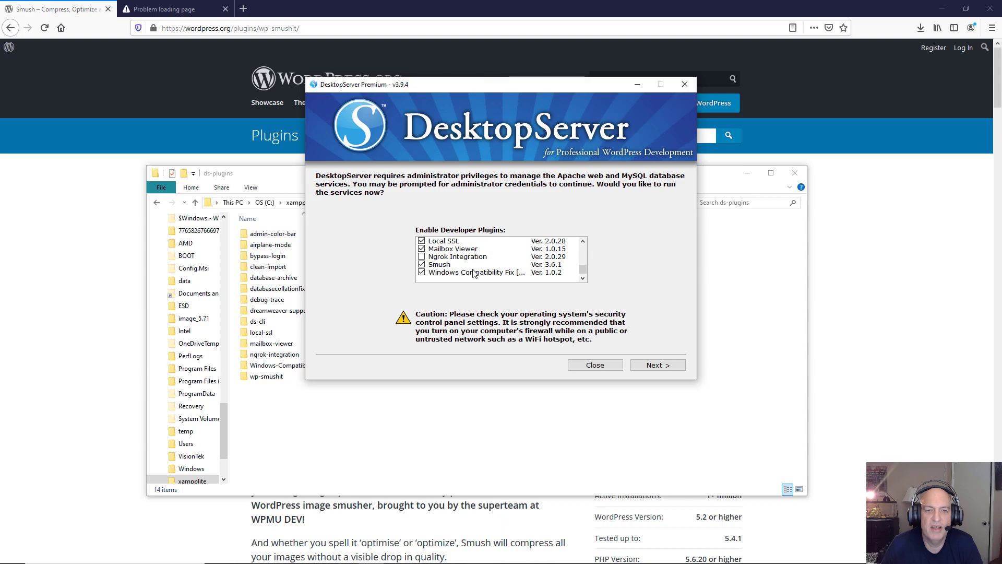
{"action": "mouse_move", "coordinate": [638, 327]}
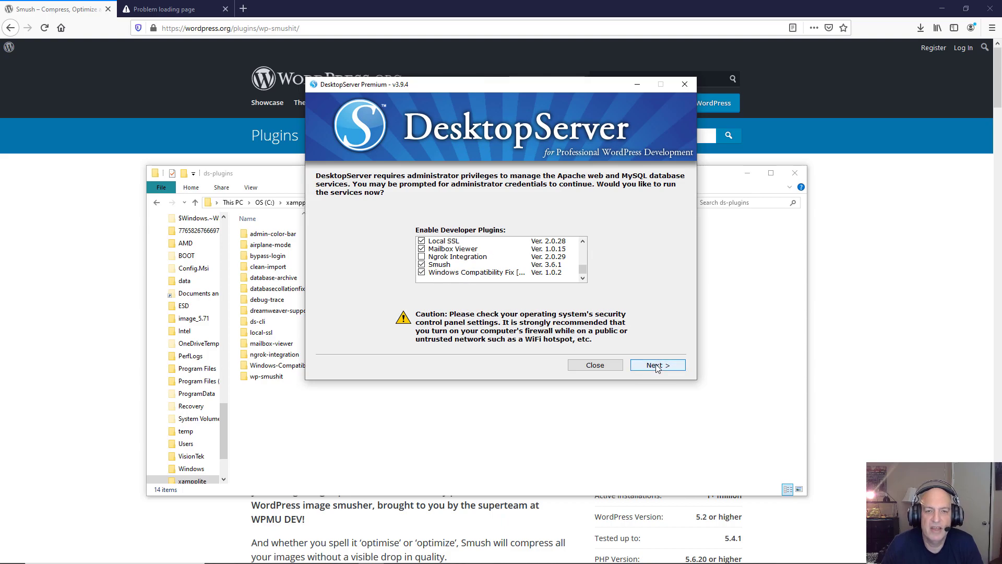
{"action": "left_click", "coordinate": [657, 364]}
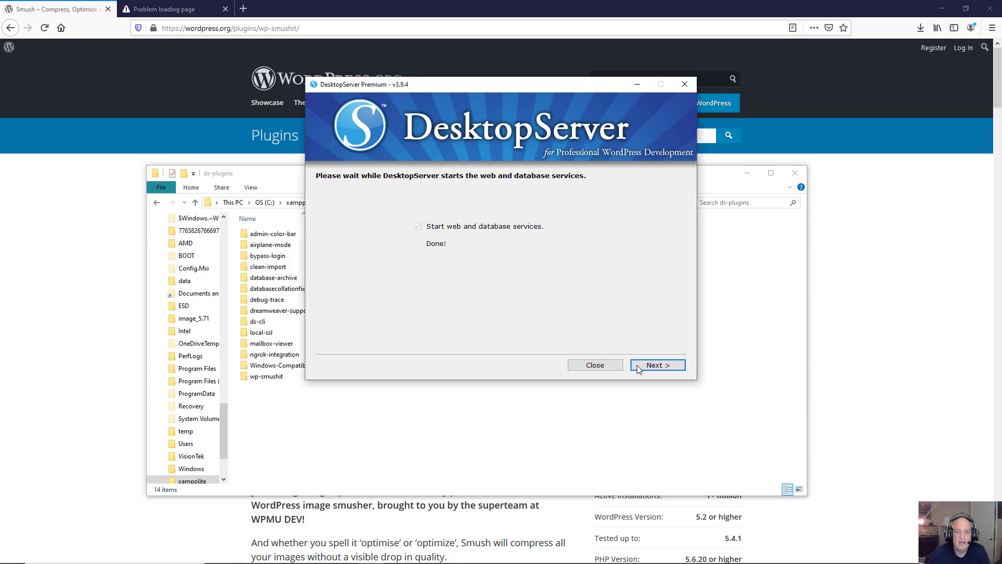
{"action": "left_click", "coordinate": [657, 365]}
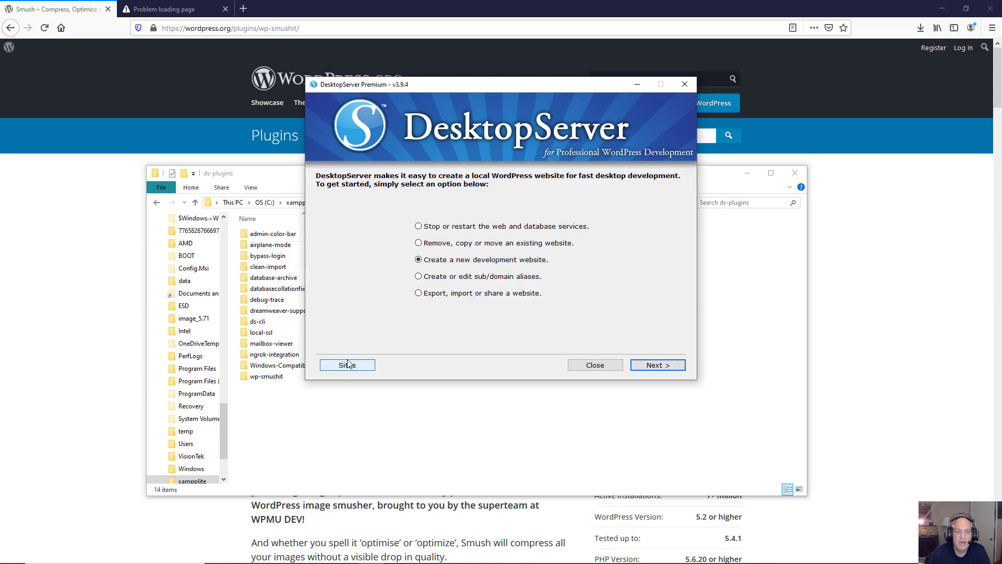
{"action": "left_click", "coordinate": [173, 9]}
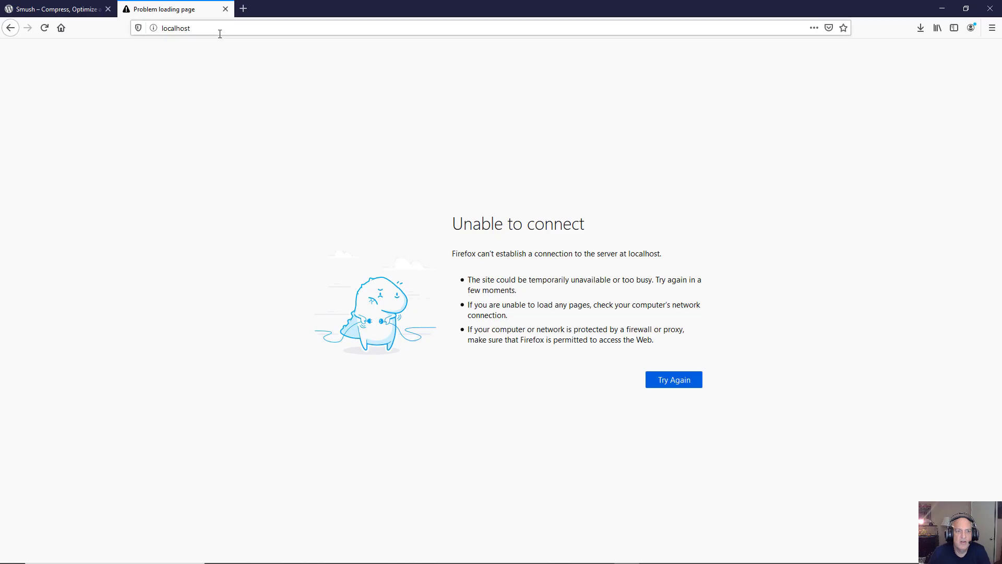
Step: Reload the localhost Sites page in Firefox
{"action": "left_click", "coordinate": [44, 27]}
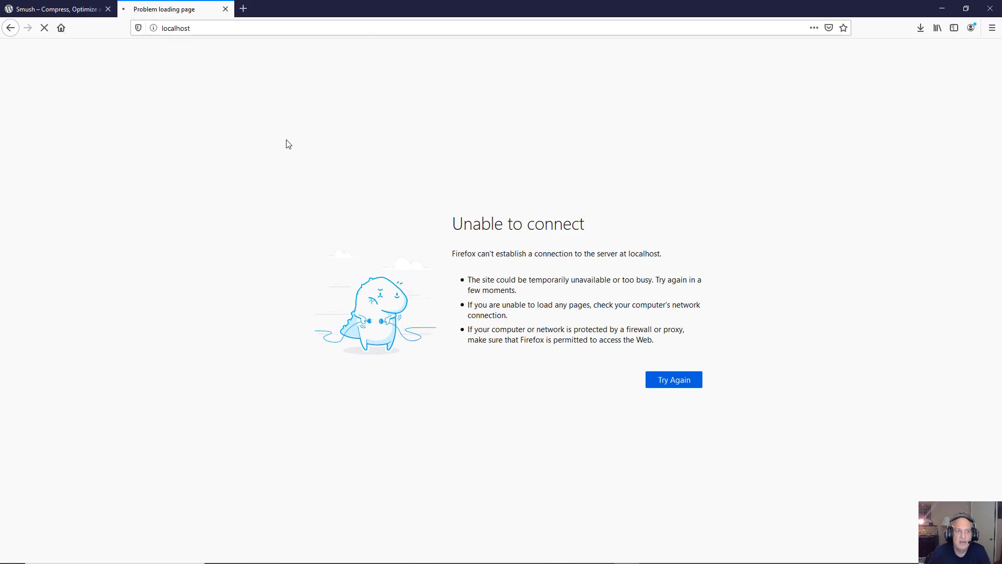
{"action": "mouse_move", "coordinate": [538, 140]}
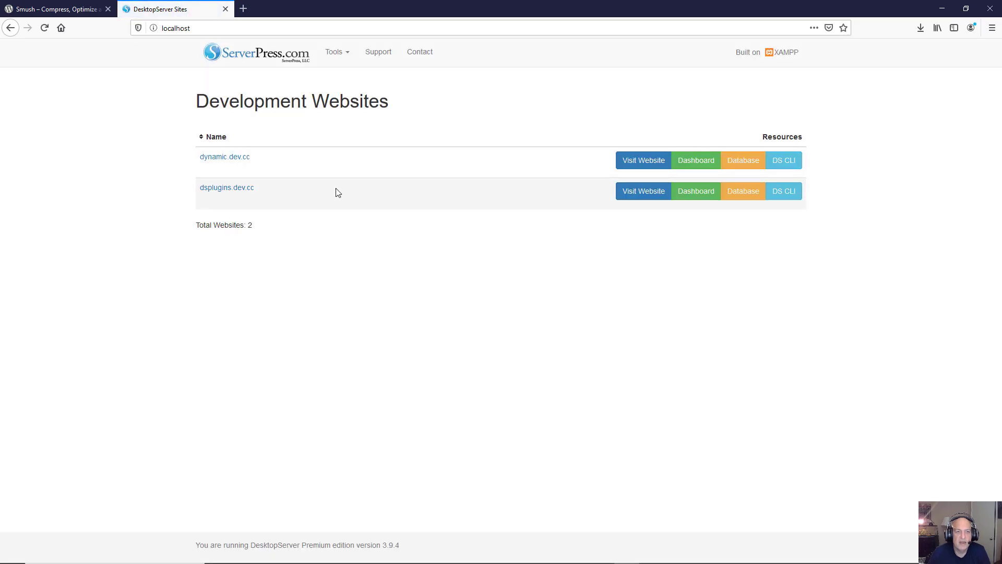
{"action": "mouse_move", "coordinate": [228, 188]}
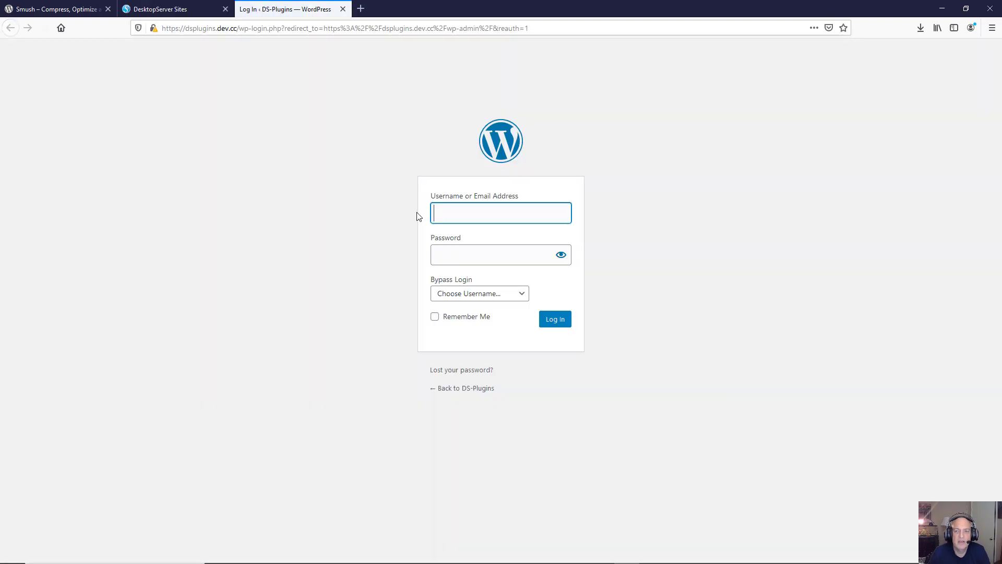
Step: Select the testadmin administrator in Bypass Login and submit the login
{"action": "left_click", "coordinate": [479, 292]}
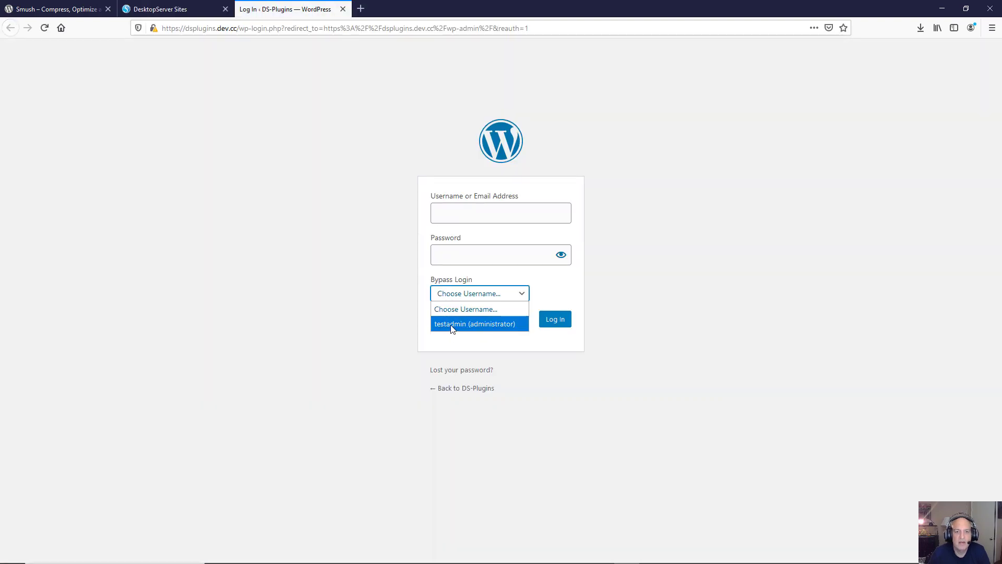
{"action": "left_click", "coordinate": [478, 324]}
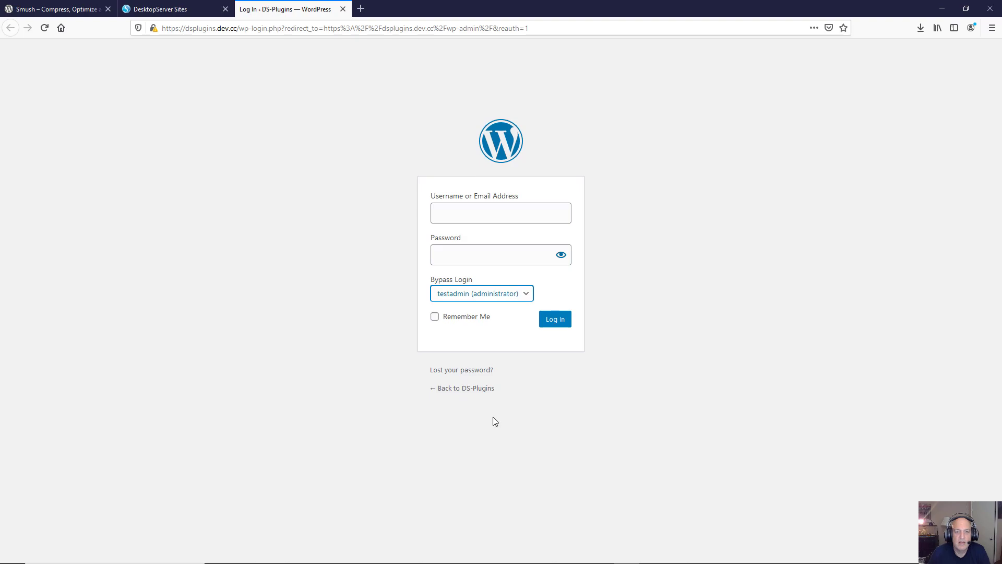
{"action": "mouse_move", "coordinate": [368, 290]}
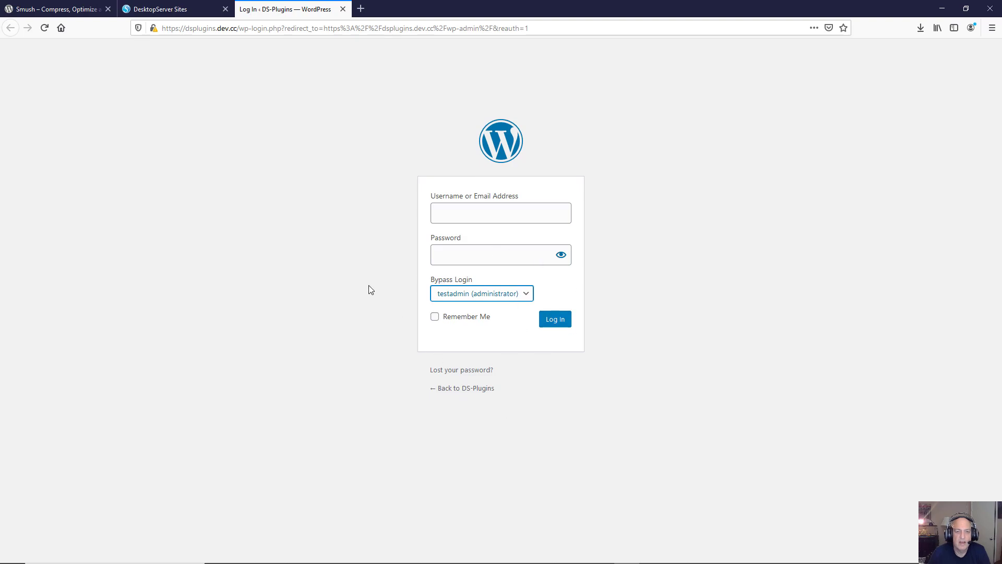
{"action": "mouse_move", "coordinate": [332, 350]}
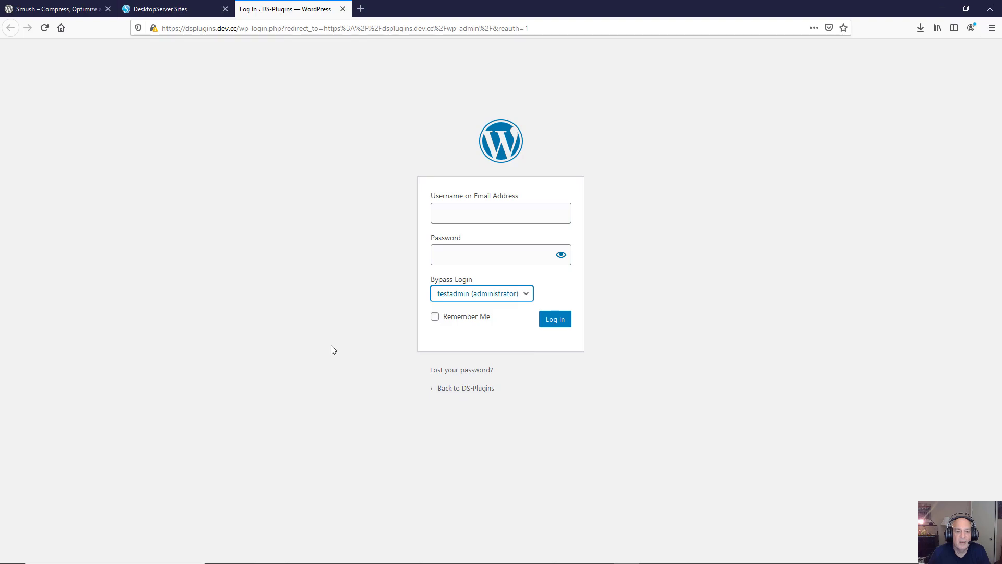
{"action": "left_click", "coordinate": [555, 319]}
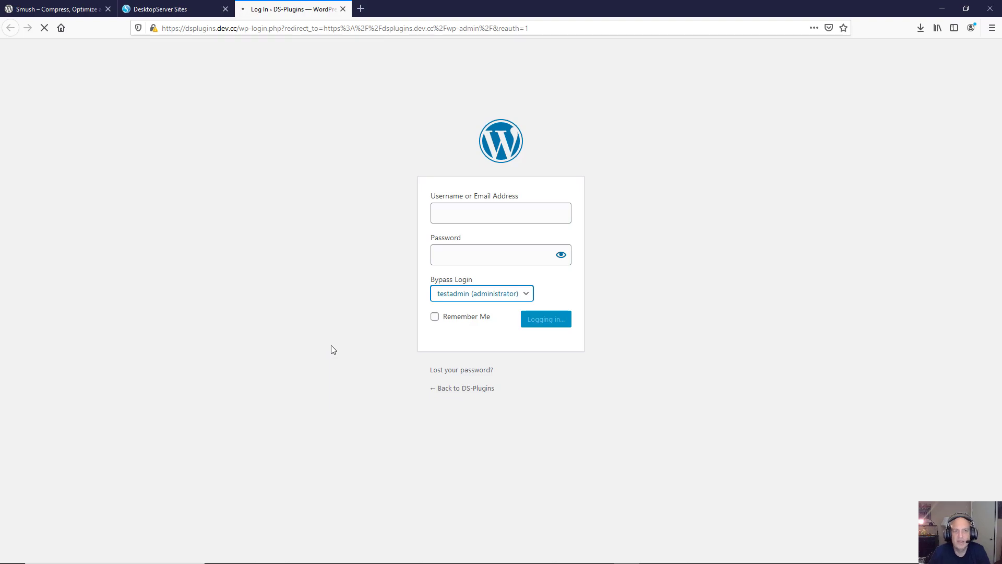
{"action": "left_click", "coordinate": [545, 319]}
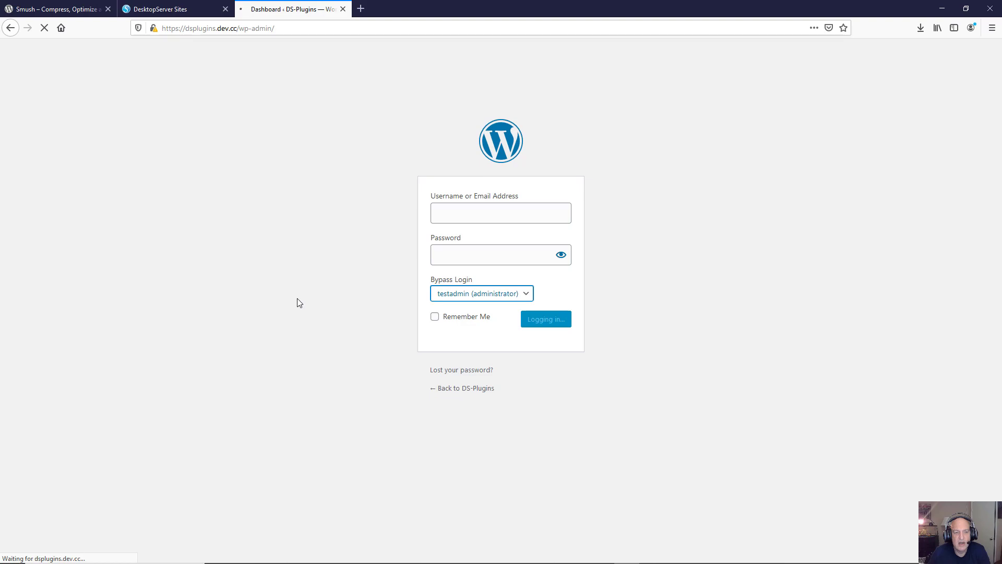
Step: Once the DS-Plugins dashboard loads, go to the installed Plugins page
{"action": "left_click", "coordinate": [545, 319]}
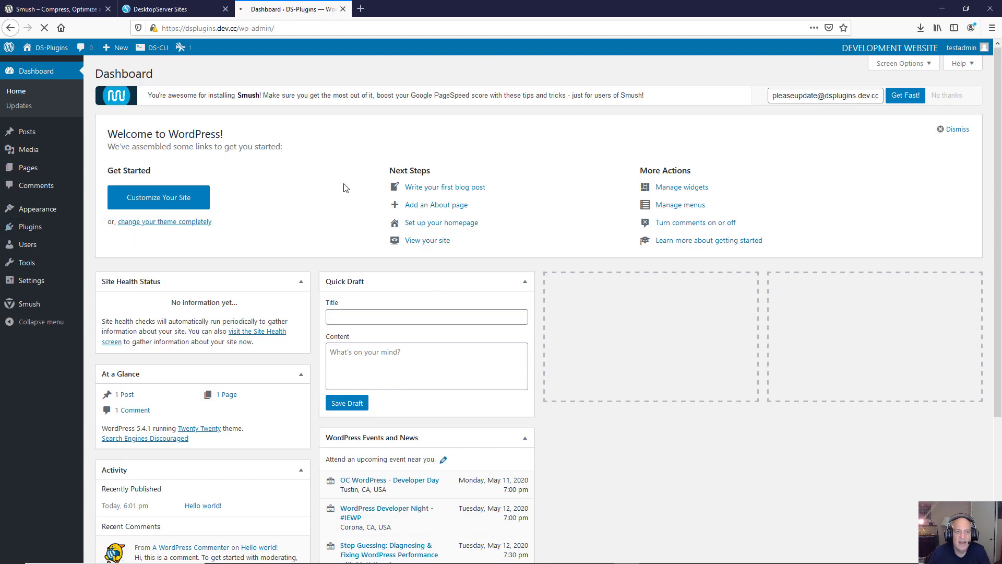
{"action": "mouse_move", "coordinate": [199, 265]}
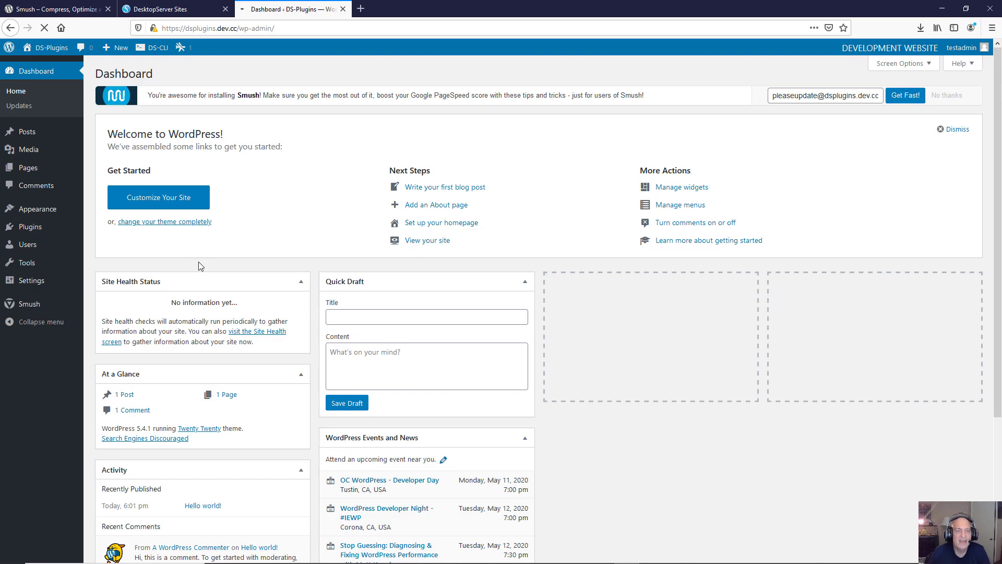
{"action": "mouse_move", "coordinate": [180, 260]}
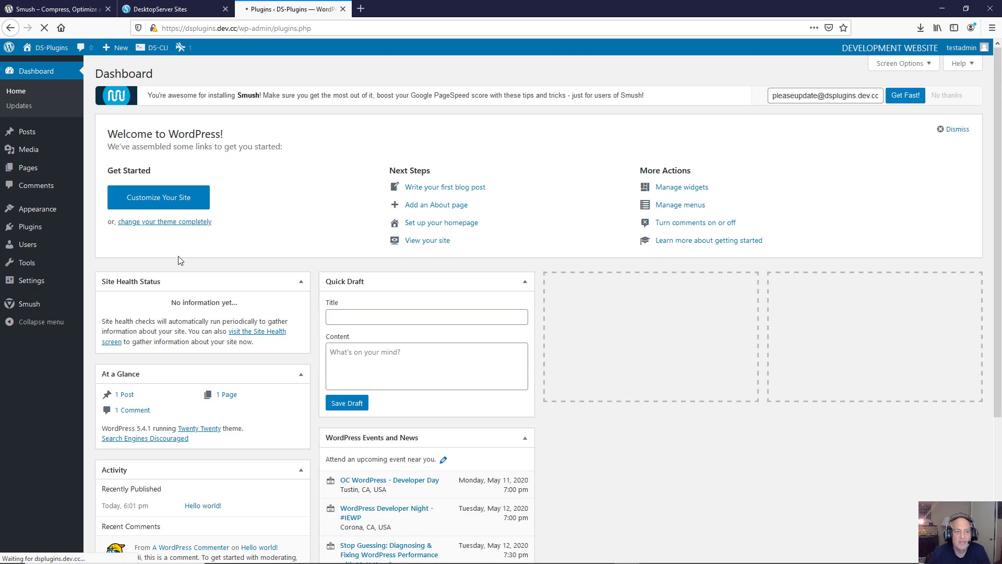
{"action": "left_click", "coordinate": [29, 226]}
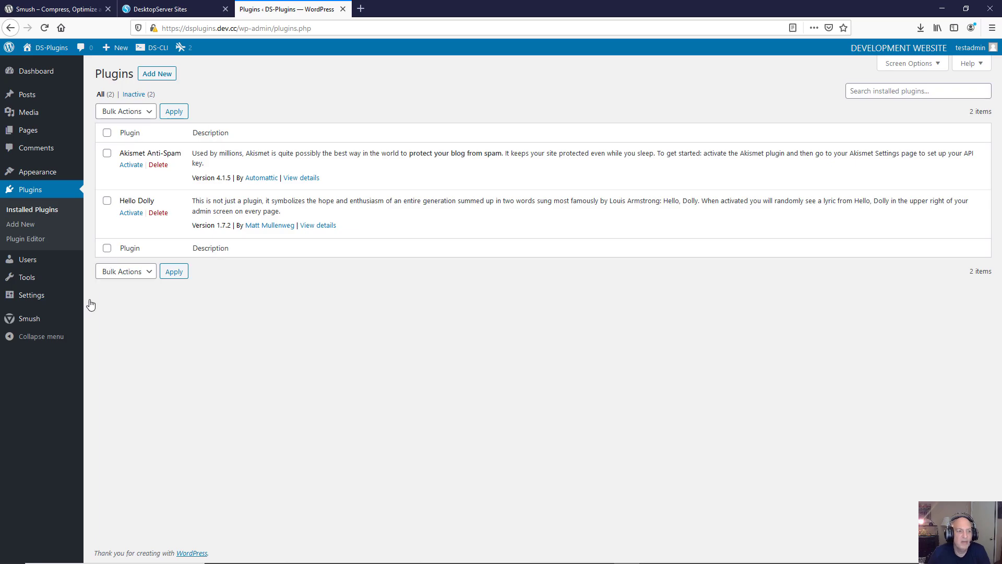
{"action": "mouse_move", "coordinate": [29, 319]}
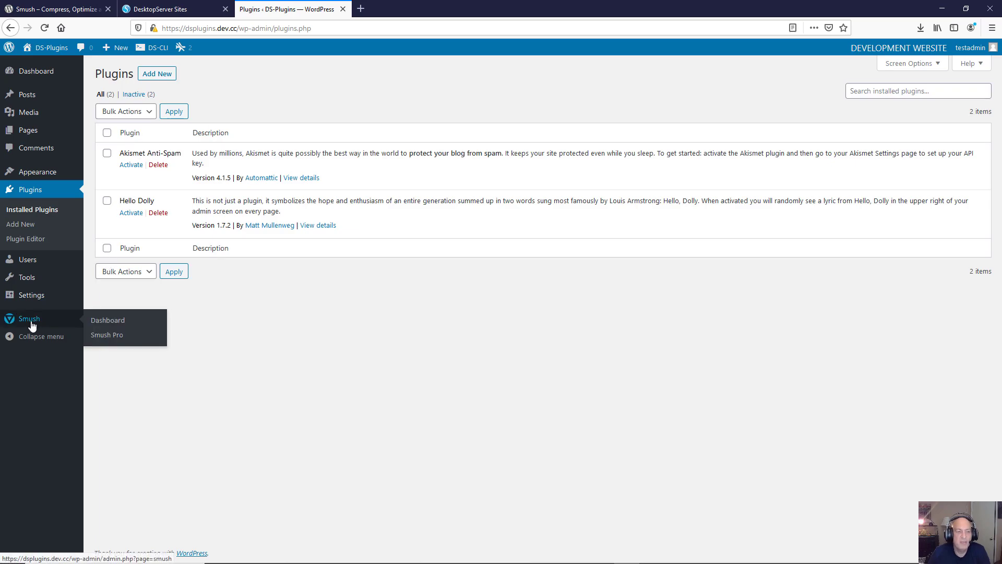